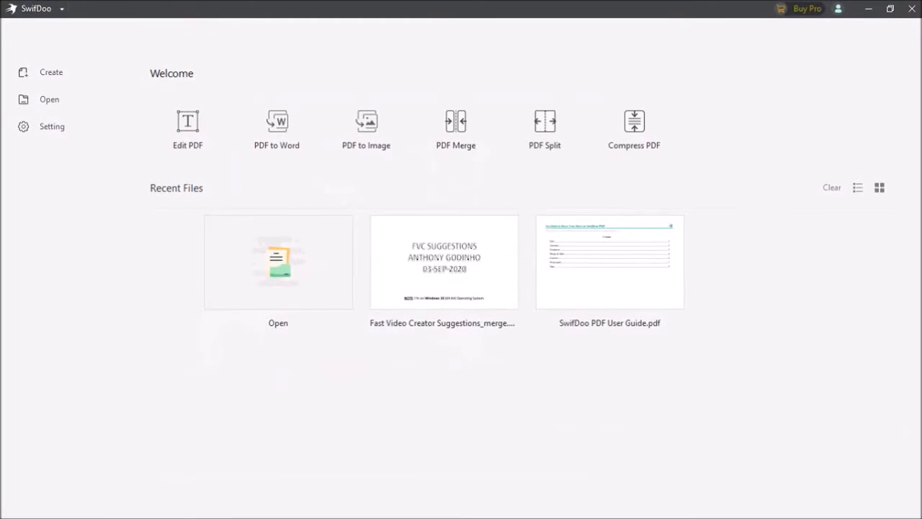
- Open Fast Video Creator Suggestions_merge through the Welcome screen's Edit PDF option
{"action": "left_click", "coordinate": [187, 129]}
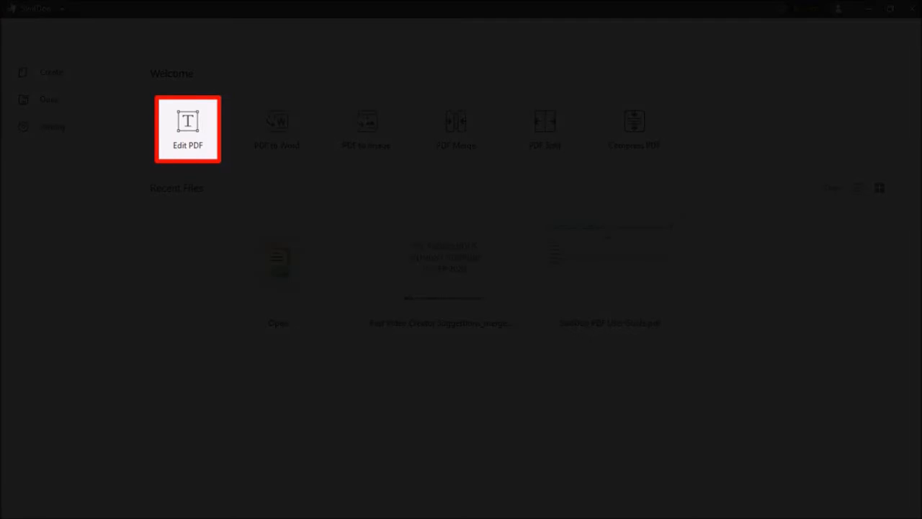
{"action": "left_click", "coordinate": [187, 129]}
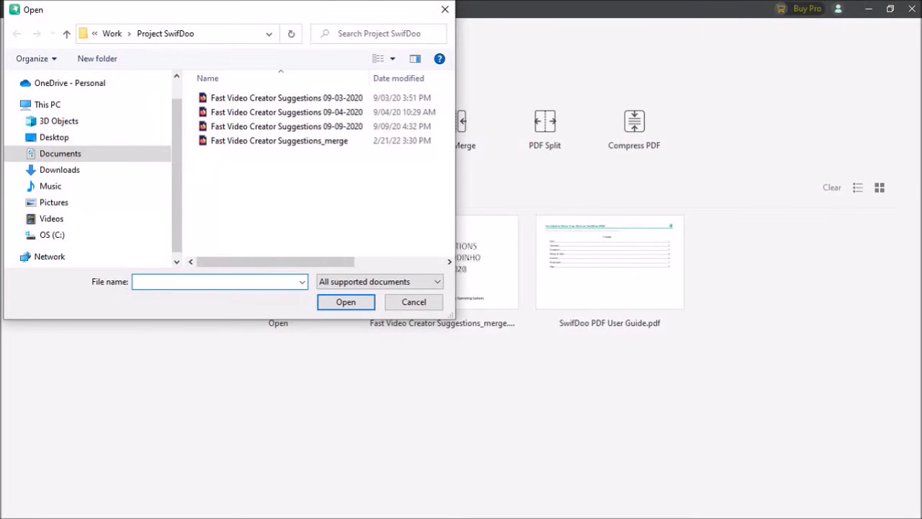
{"action": "left_click", "coordinate": [279, 140]}
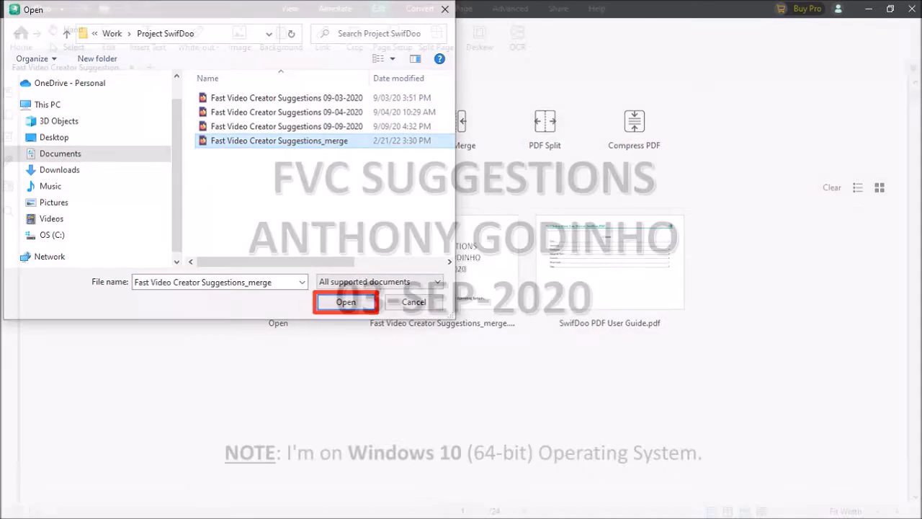
- Select 'Windows 10' in the cover page's NOTE line and set its font colour to red
{"action": "left_click", "coordinate": [345, 301]}
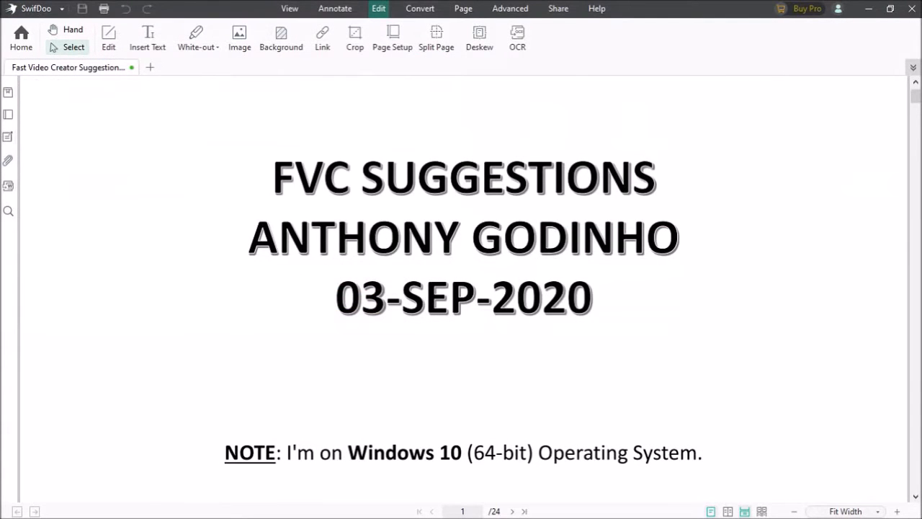
{"action": "left_click", "coordinate": [108, 36]}
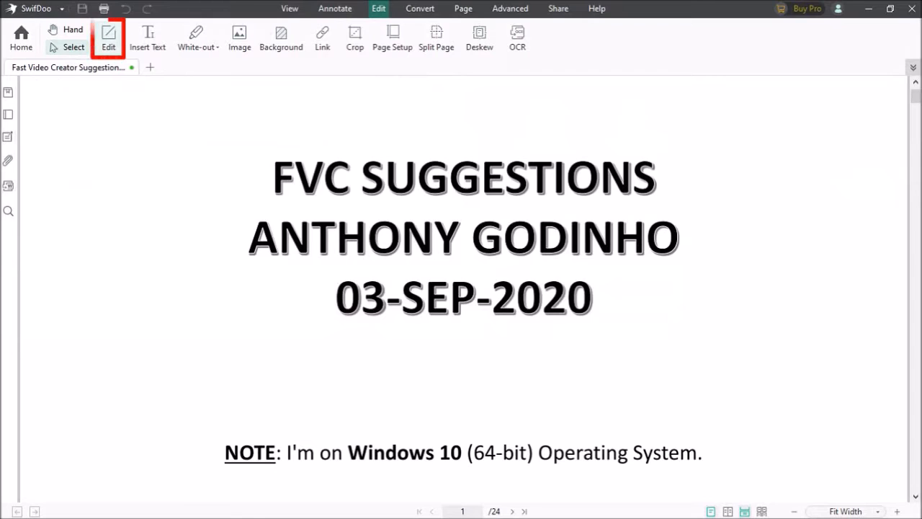
{"action": "left_click", "coordinate": [108, 38]}
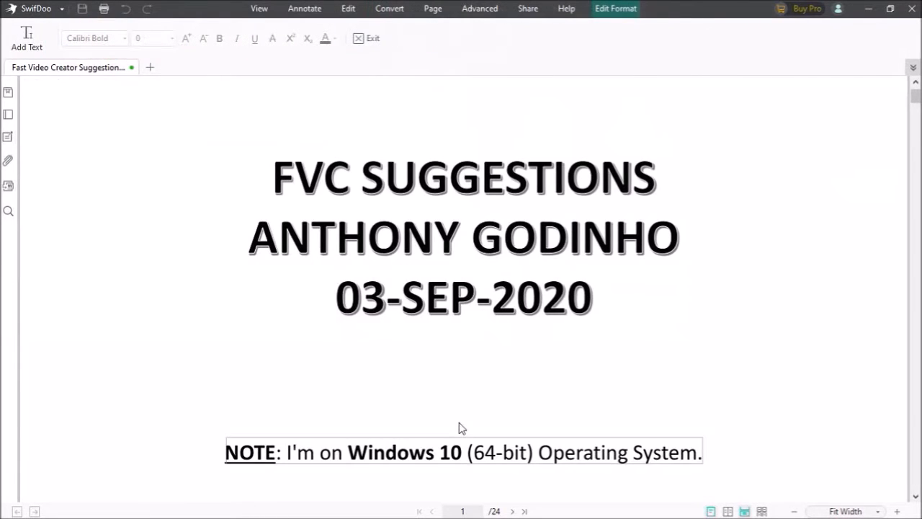
{"action": "left_click", "coordinate": [463, 451]}
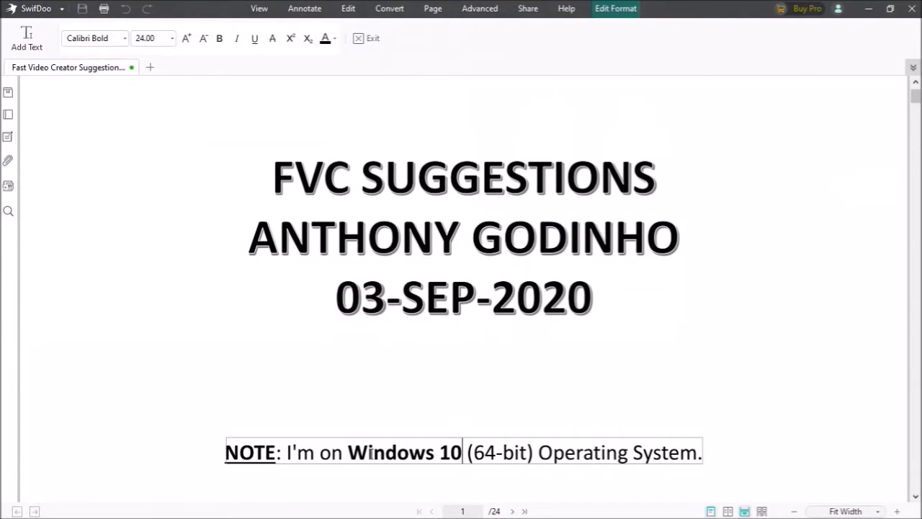
{"action": "double_click", "coordinate": [404, 452]}
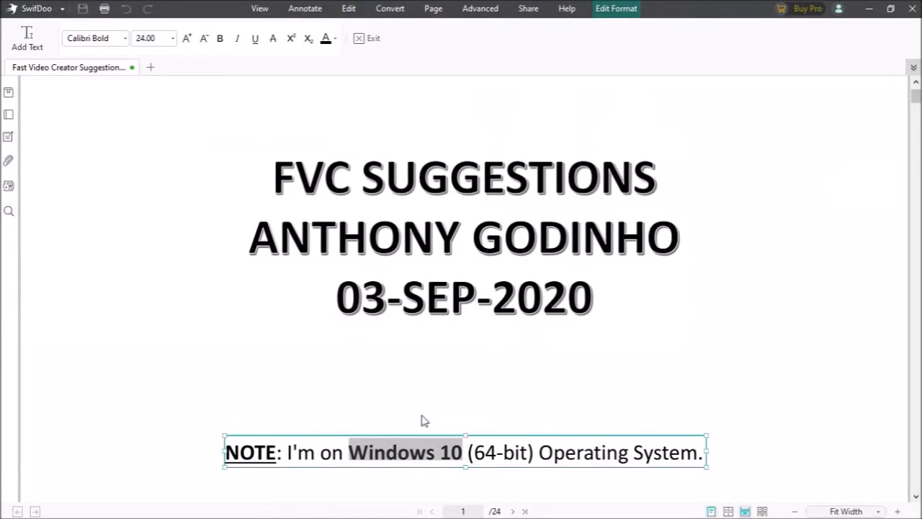
{"action": "left_click", "coordinate": [336, 38]}
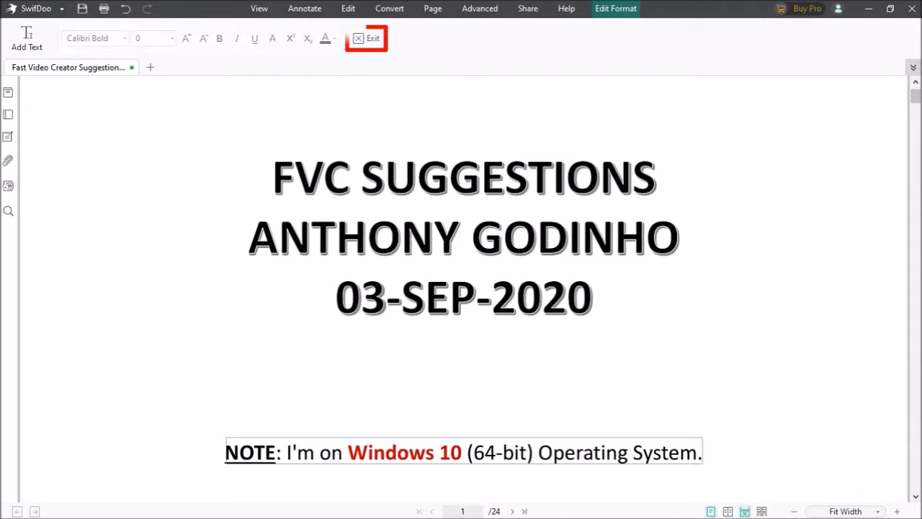
- Insert the AJGodinho Maple Leaf Logo image and enlarge it below the cover page date
{"action": "left_click", "coordinate": [373, 38]}
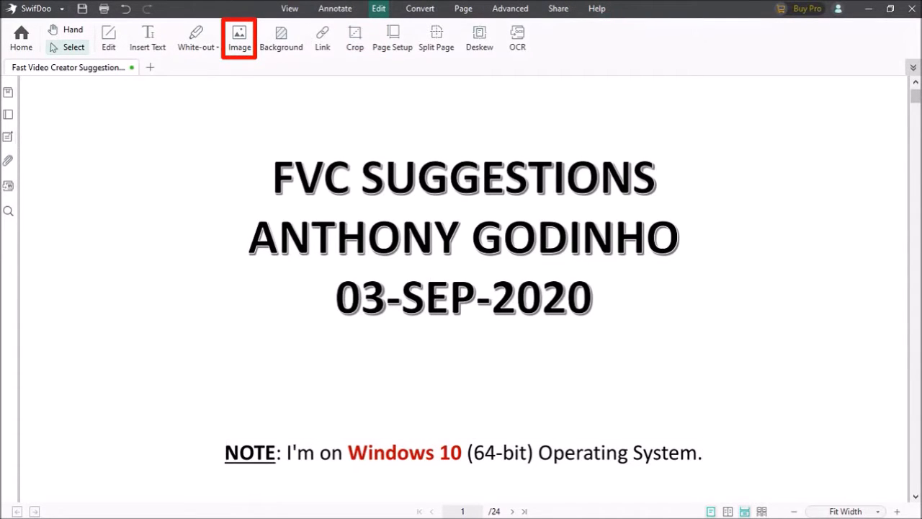
{"action": "left_click", "coordinate": [239, 34]}
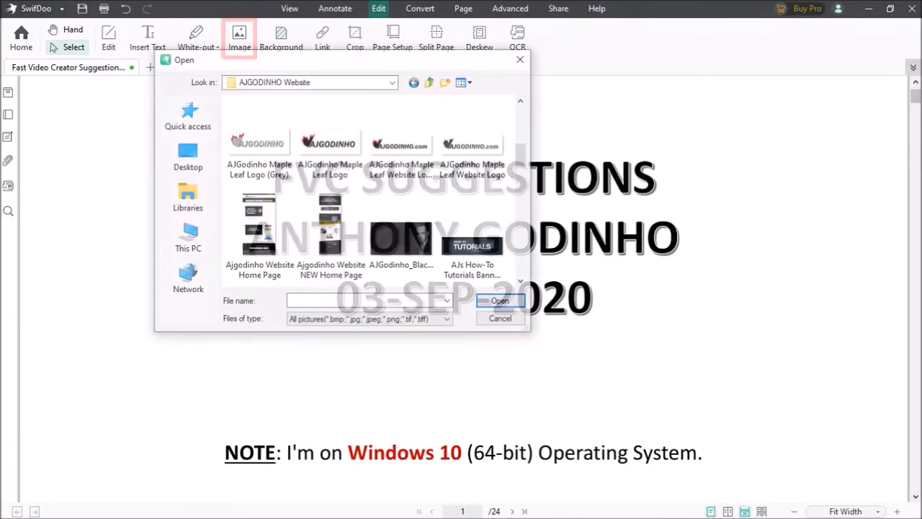
{"action": "left_click", "coordinate": [330, 136]}
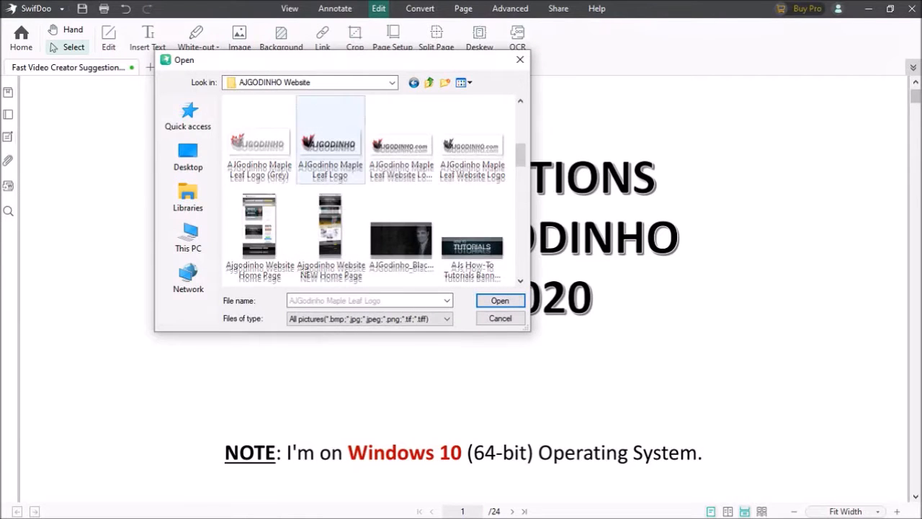
{"action": "left_click", "coordinate": [330, 140]}
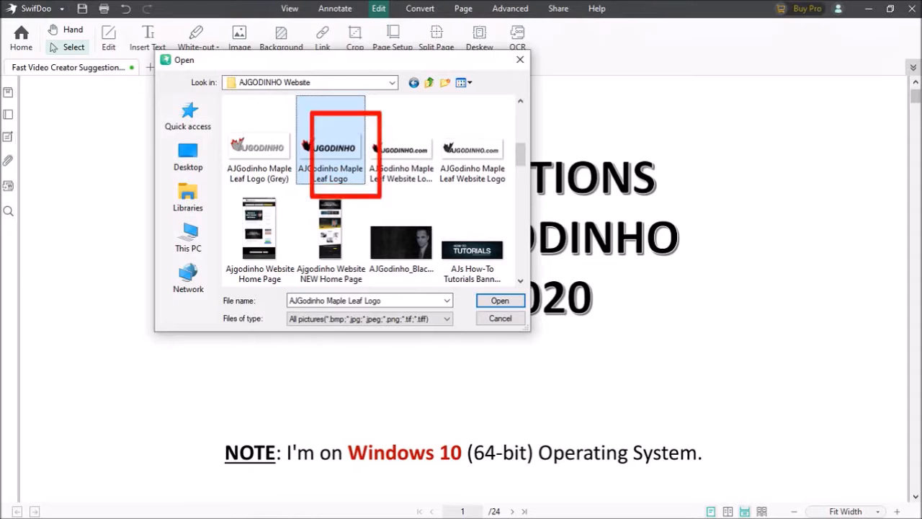
{"action": "left_click", "coordinate": [499, 301]}
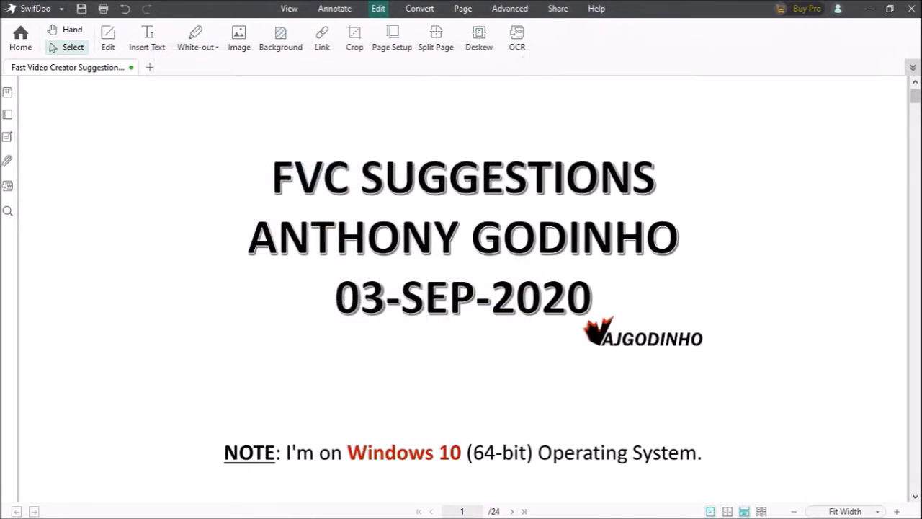
{"action": "left_click_drag", "start_coordinate": [641, 339], "coordinate": [443, 382]}
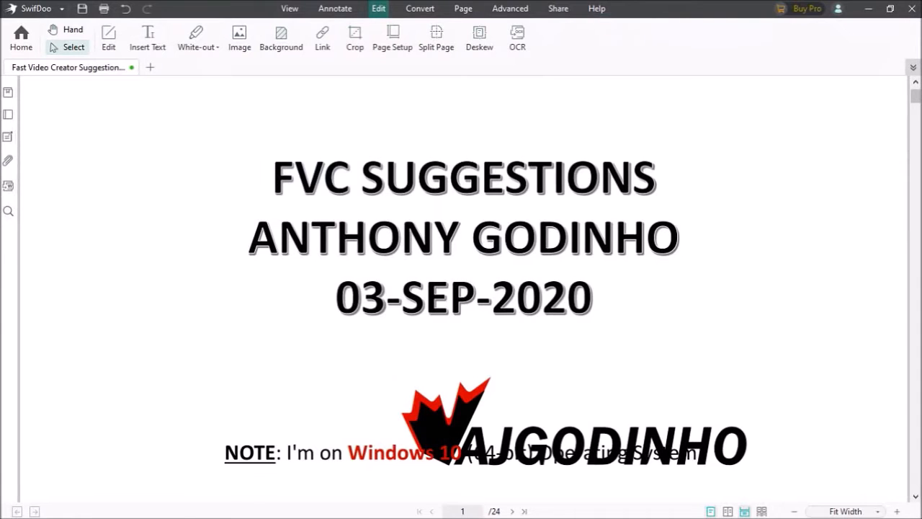
{"action": "left_click", "coordinate": [576, 433]}
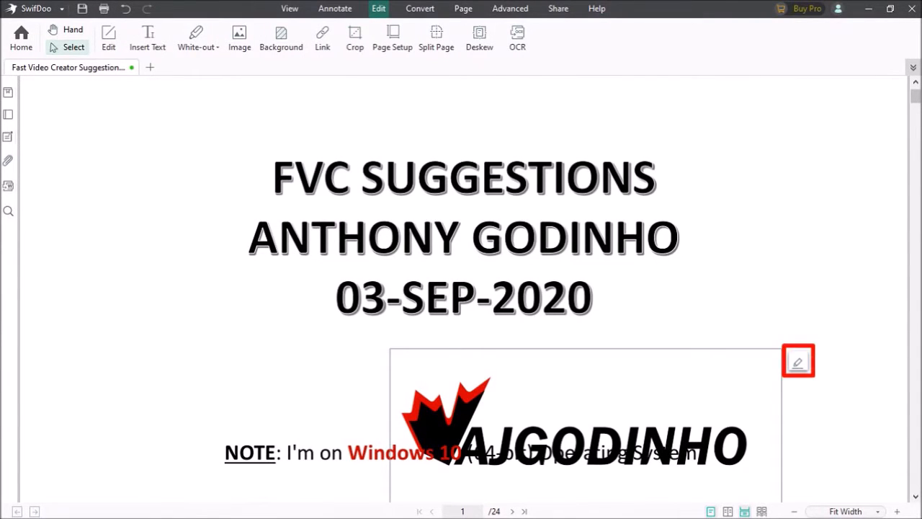
{"action": "left_click", "coordinate": [798, 360]}
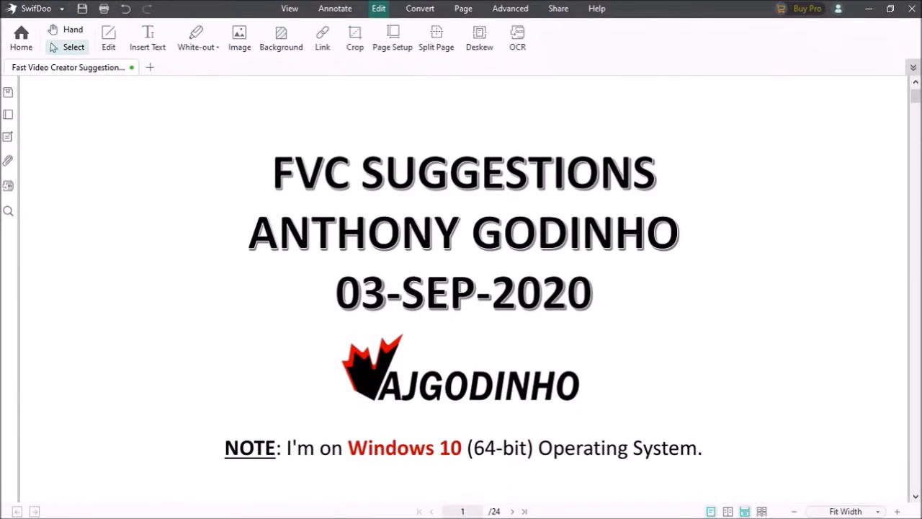
{"action": "mouse_move", "coordinate": [818, 329]}
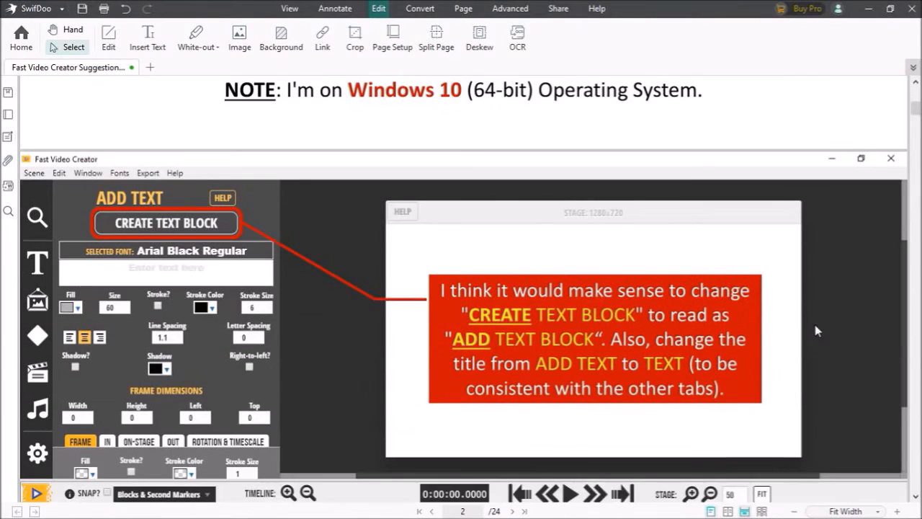
- Change 'would' to 'will' in page 2's red note and add 'This is some sample text' above it
{"action": "scroll", "scroll_direction": "down", "scroll_amount": 3}
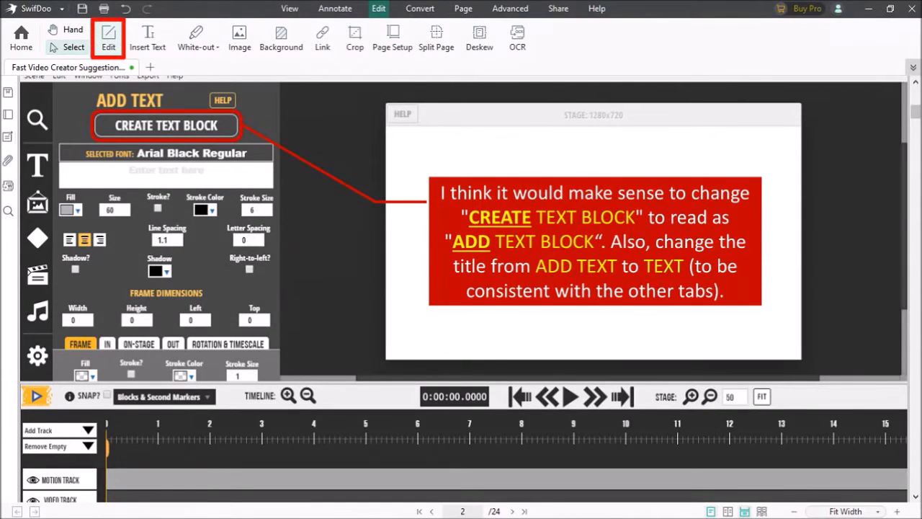
{"action": "double_click", "coordinate": [594, 241]}
{"action": "type", "text": "ill"}
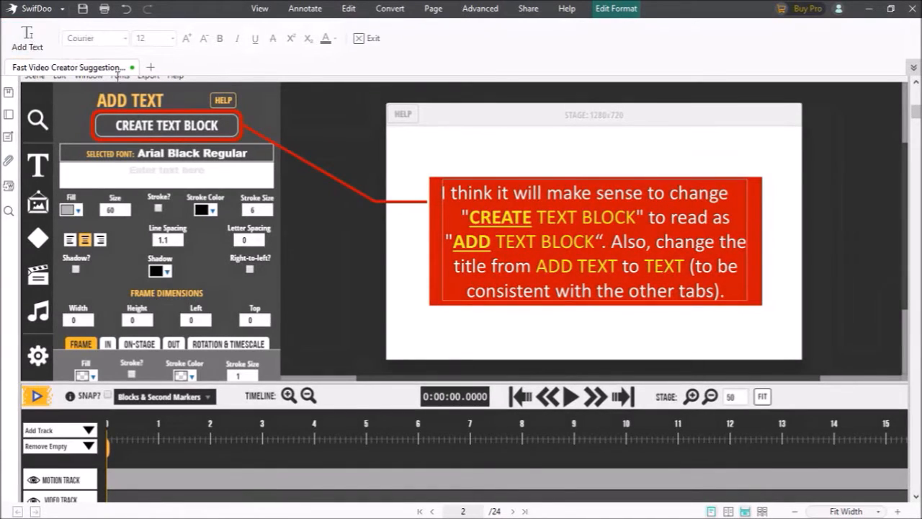
{"action": "left_click", "coordinate": [566, 160]}
{"action": "type", "text": "This is some sam"}
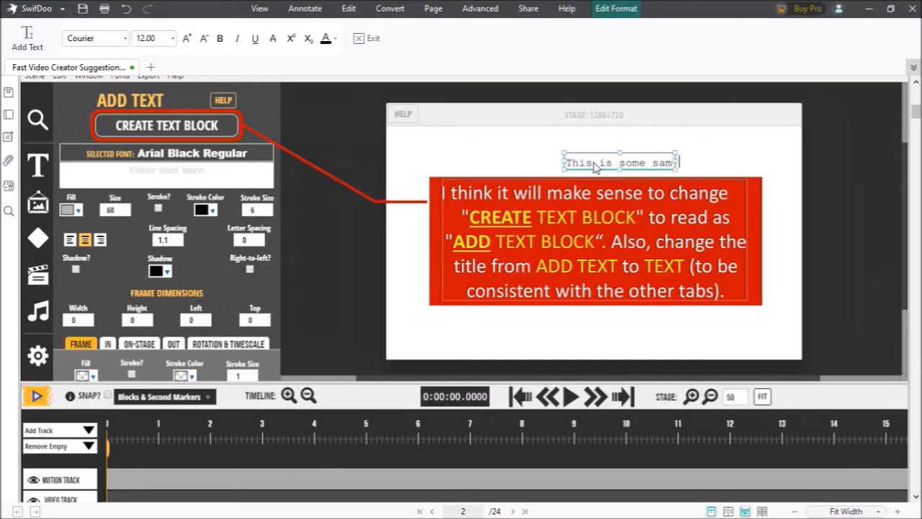
{"action": "type", "text": "ple text"}
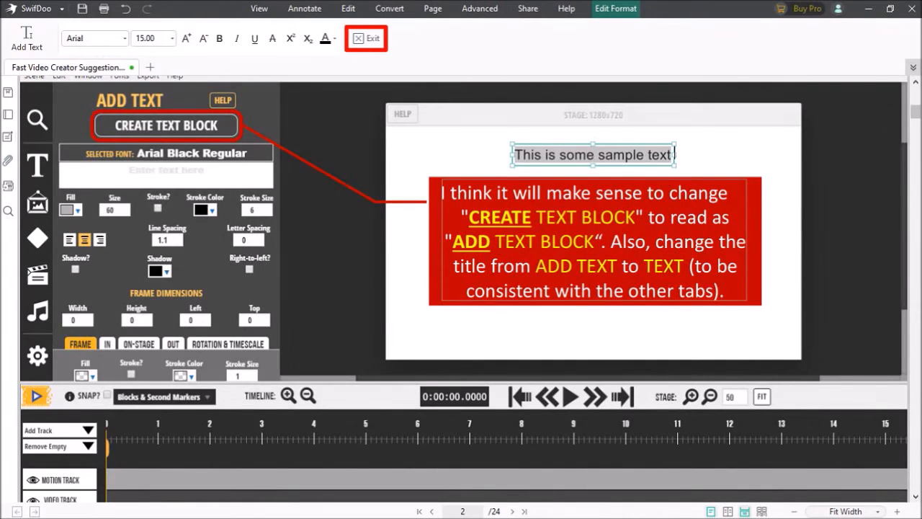
- Exit the Edit Format toolbar after the page 2 text changes
{"action": "left_click", "coordinate": [366, 39]}
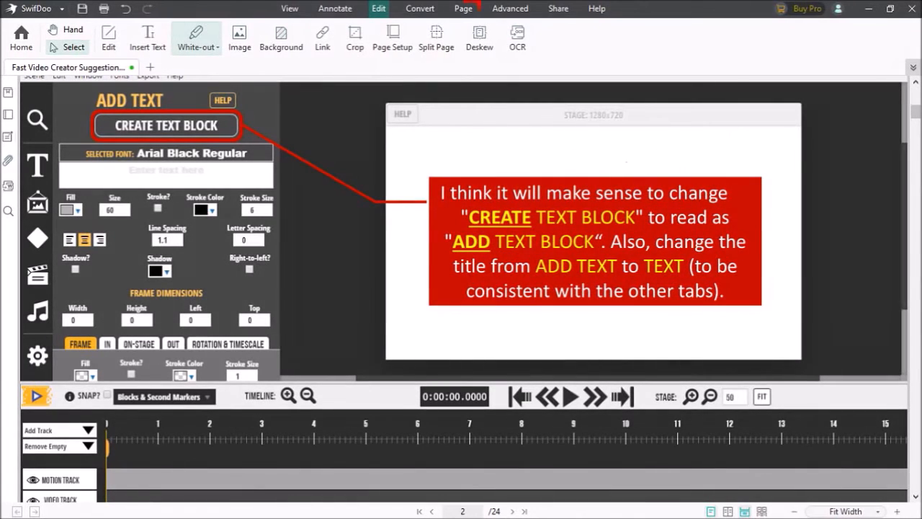
- Delete page 8 (END SLIDE) from the page thumbnails, confirming both prompts
{"action": "left_click", "coordinate": [462, 8]}
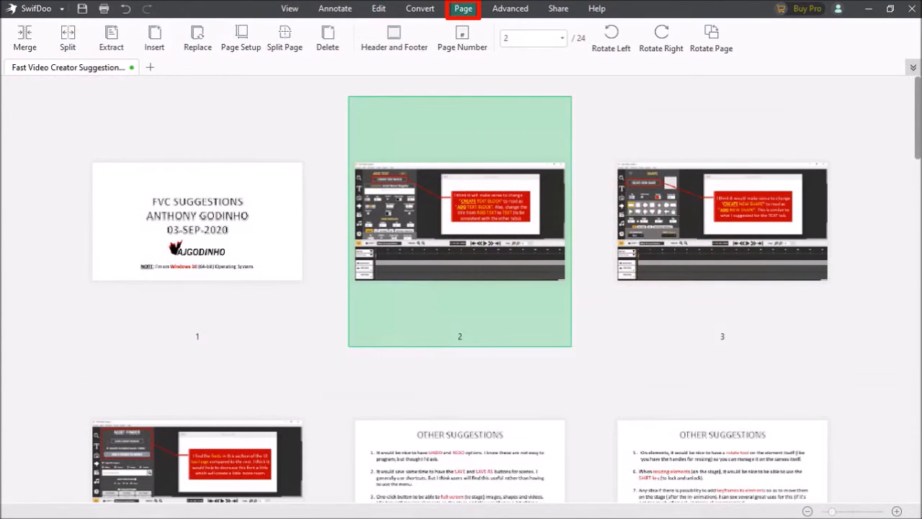
{"action": "scroll", "scroll_direction": "down", "scroll_amount": 3}
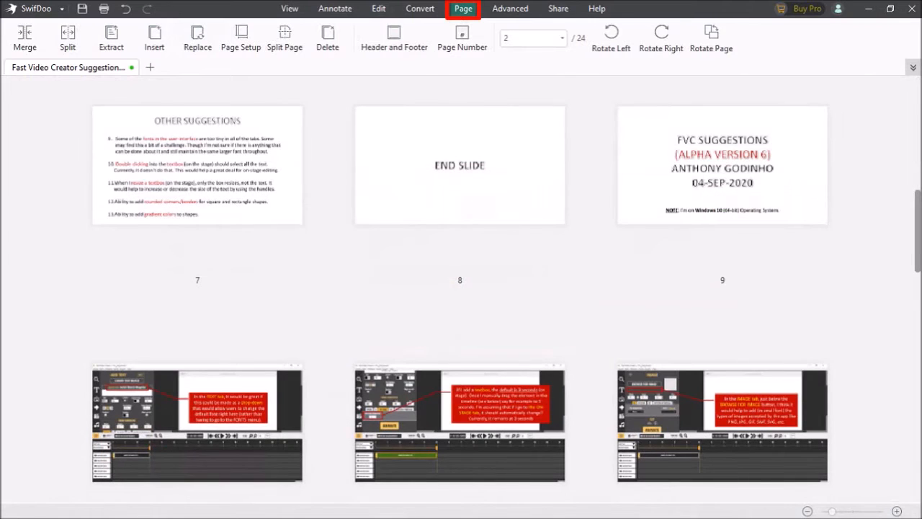
{"action": "left_click", "coordinate": [460, 165]}
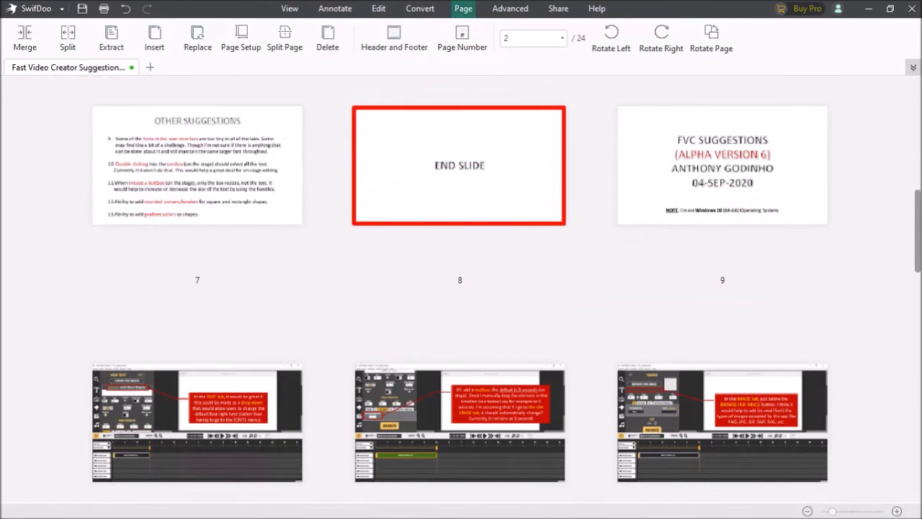
{"action": "left_click", "coordinate": [459, 166]}
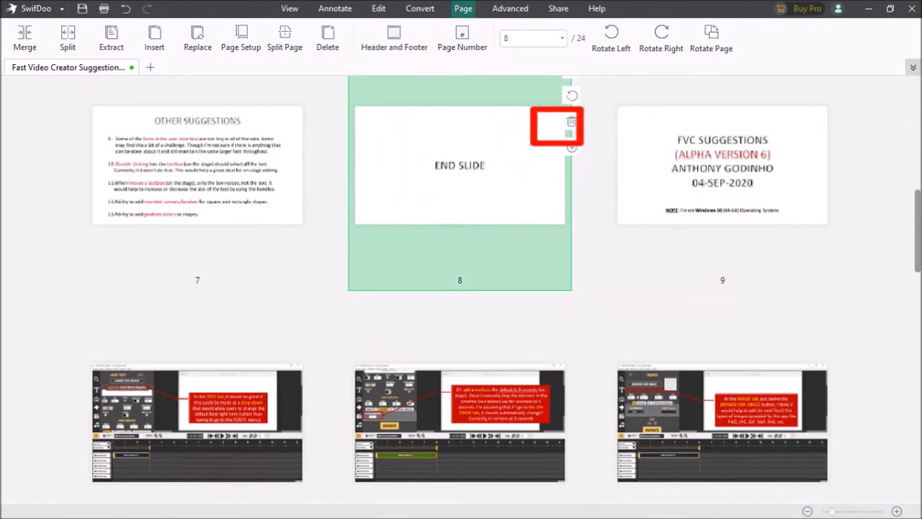
{"action": "left_click", "coordinate": [571, 121]}
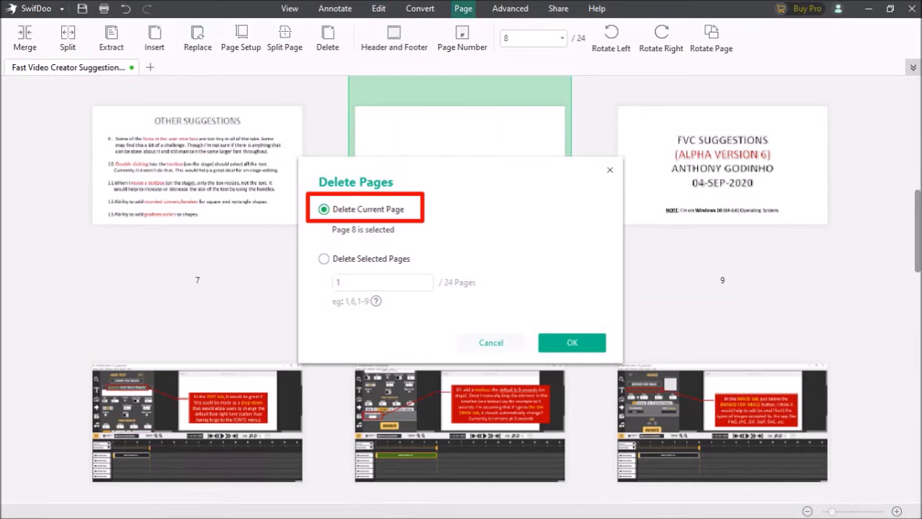
{"action": "mouse_move", "coordinate": [572, 342]}
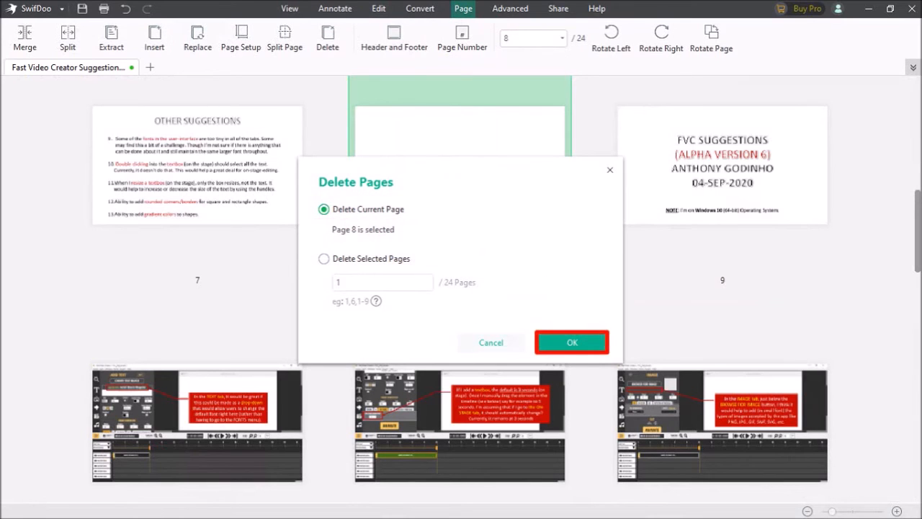
{"action": "left_click", "coordinate": [571, 342]}
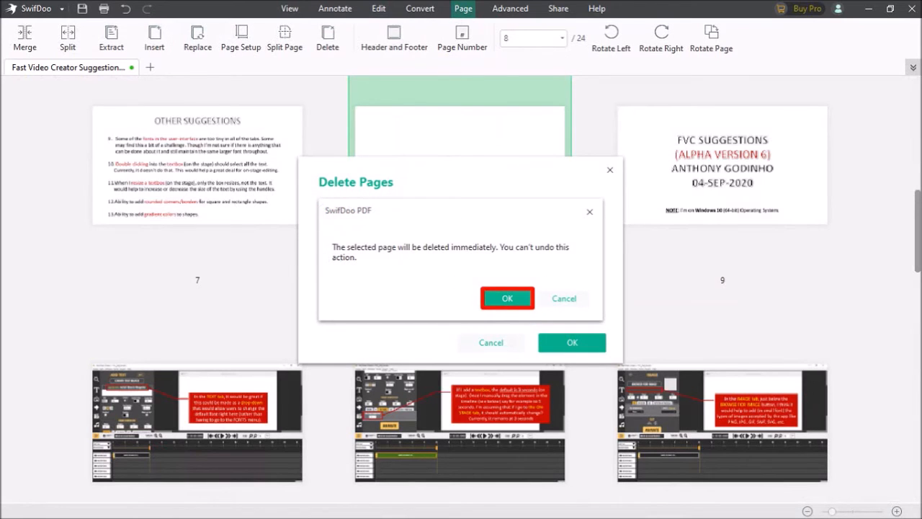
{"action": "left_click", "coordinate": [507, 298]}
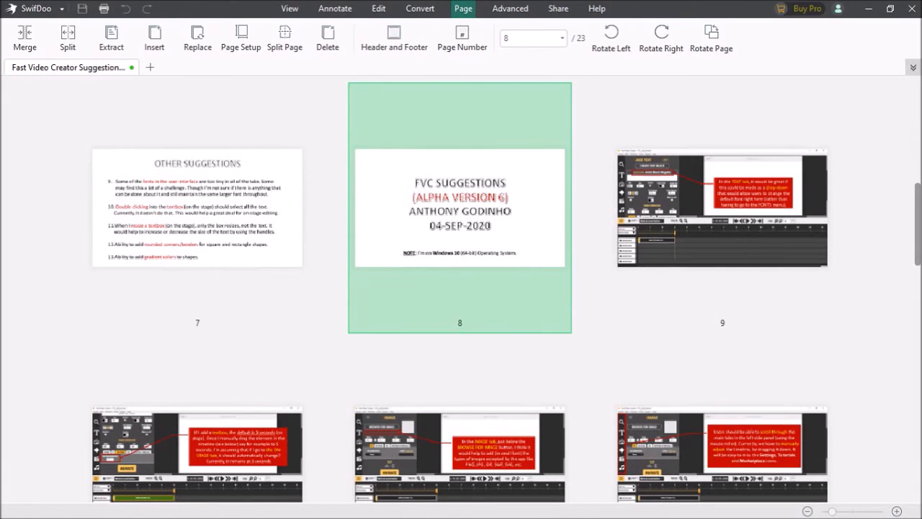
{"action": "left_click", "coordinate": [81, 8]}
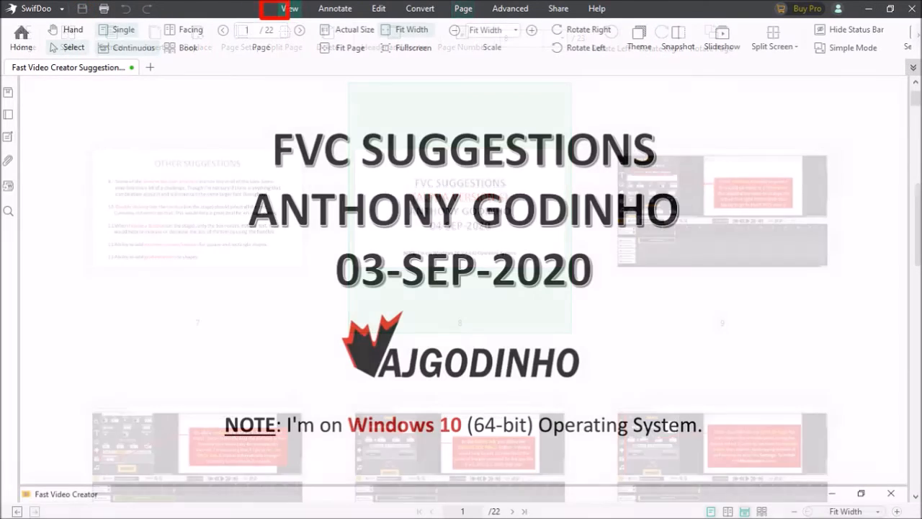
- Return to the View tab, then go Home to the SwifDoo welcome screen
{"action": "left_click", "coordinate": [289, 8]}
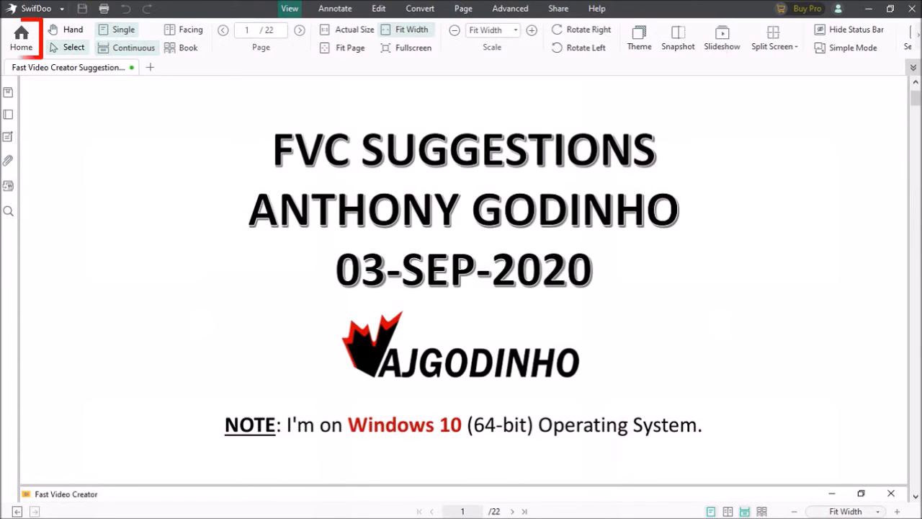
{"action": "left_click", "coordinate": [20, 38]}
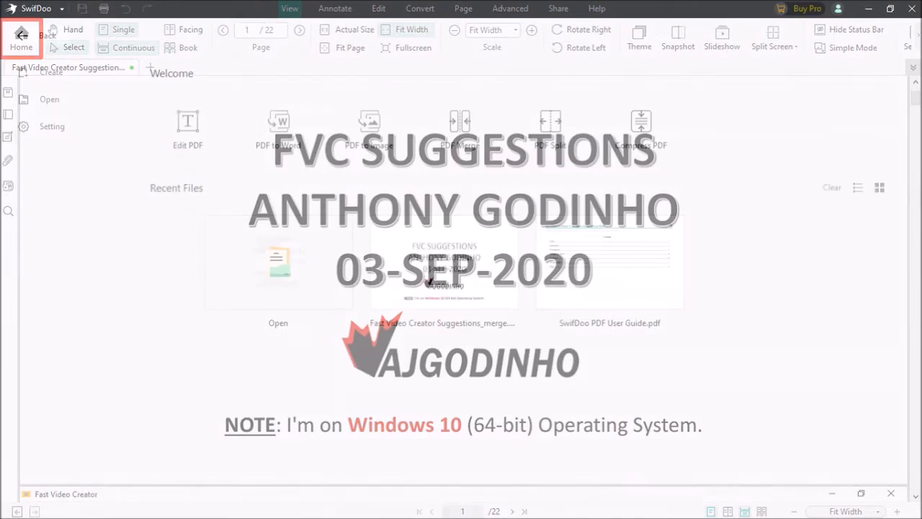
{"action": "left_click", "coordinate": [21, 38]}
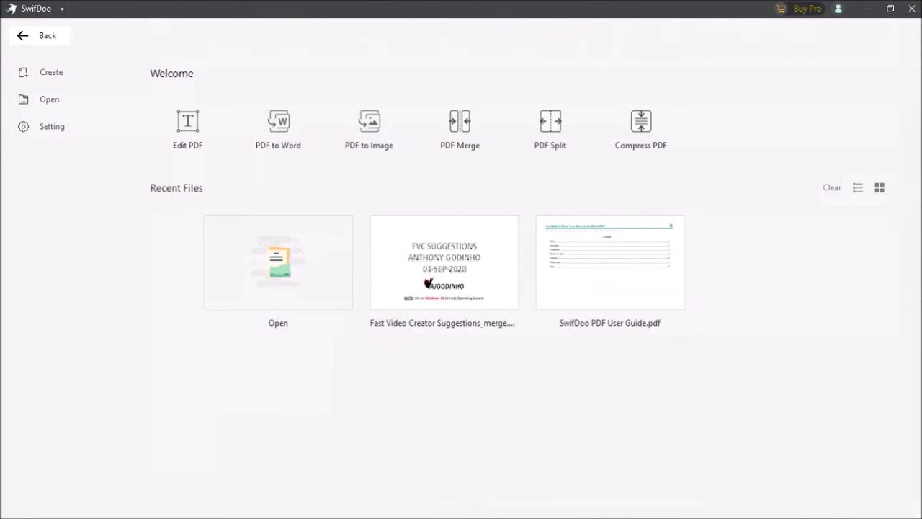